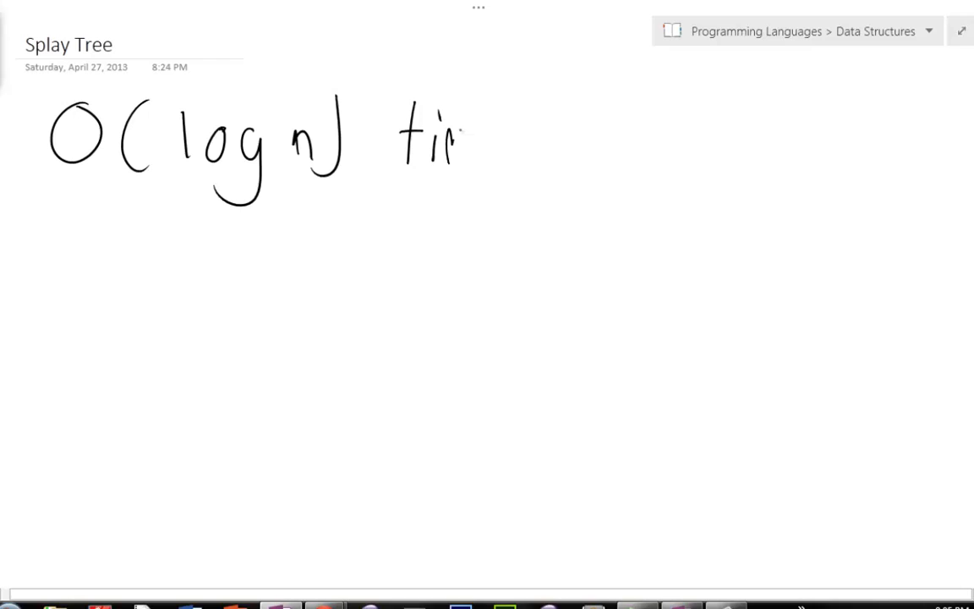
Handwrite 'time on average' after O(log n) to complete the heading.
{"action": "left_click_drag", "start_coordinate": [473, 135], "coordinate": [541, 135]}
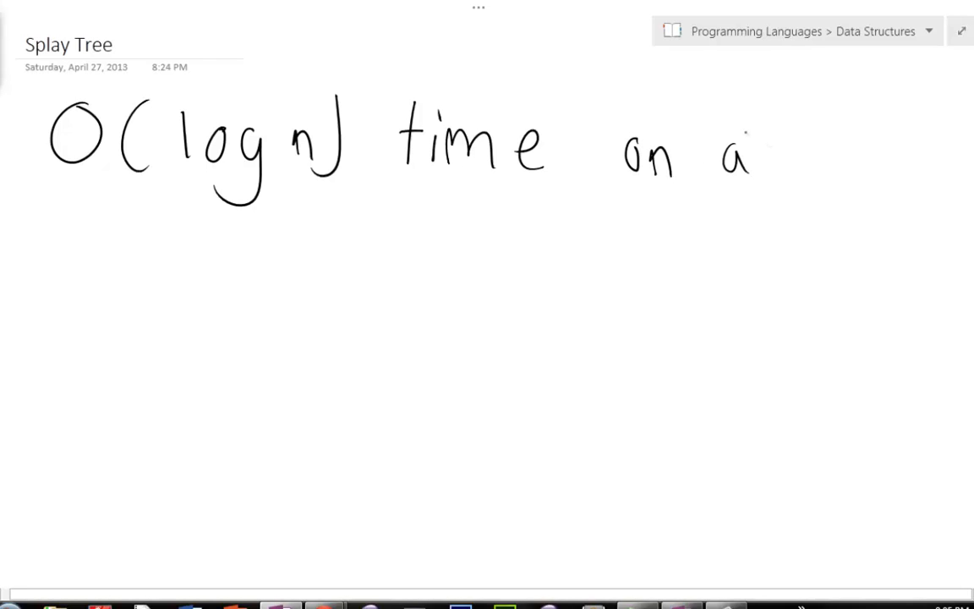
{"action": "left_click_drag", "start_coordinate": [727, 156], "coordinate": [820, 155]}
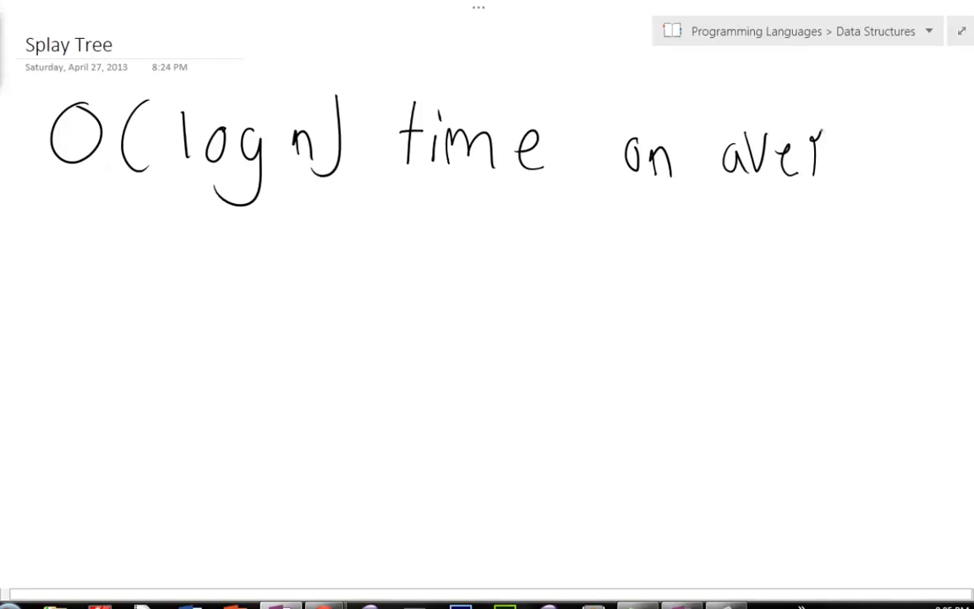
{"action": "left_click_drag", "start_coordinate": [831, 152], "coordinate": [947, 195]}
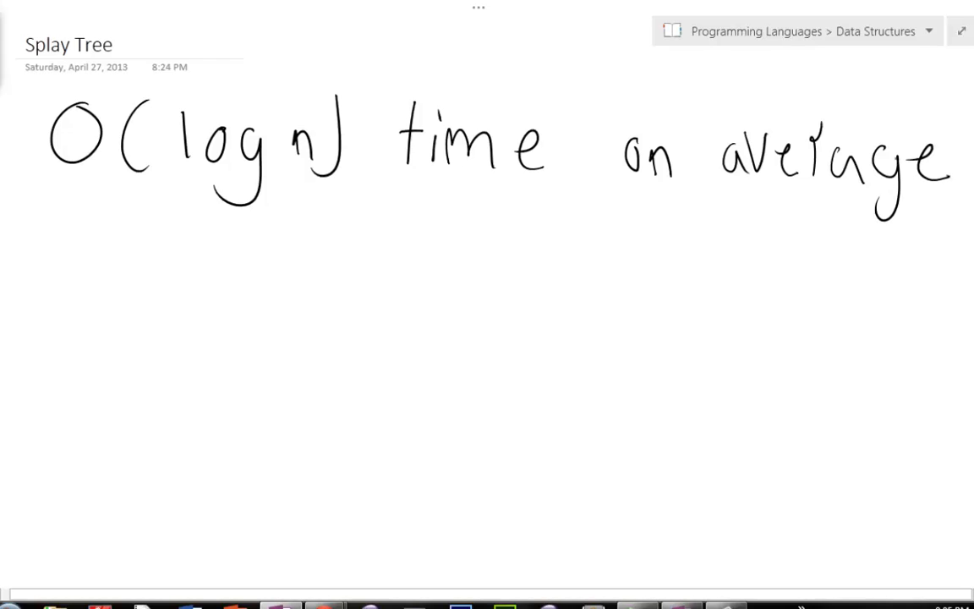
{"action": "left_click_drag", "start_coordinate": [355, 217], "coordinate": [324, 245]}
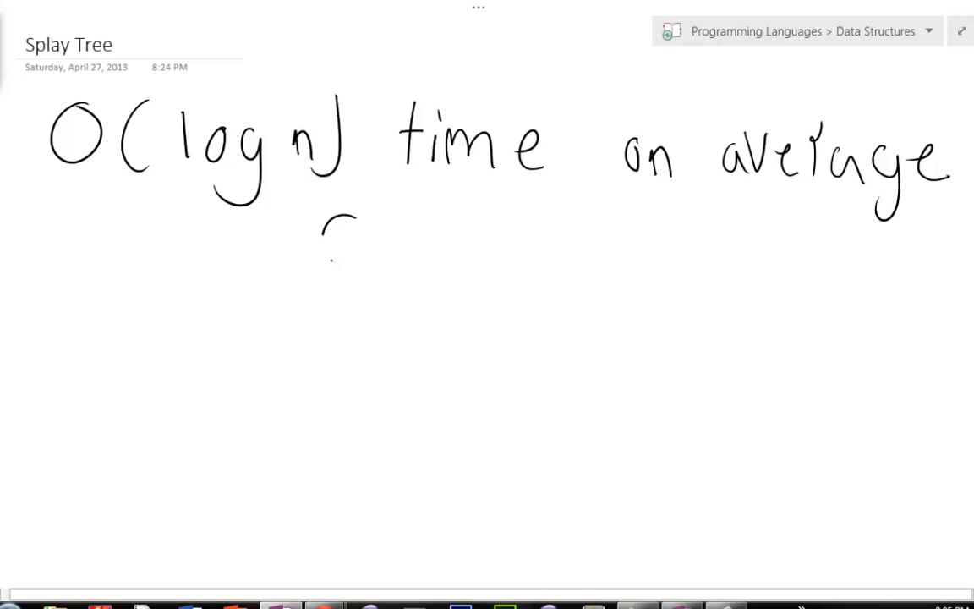
{"action": "left_click_drag", "start_coordinate": [355, 216], "coordinate": [342, 262]}
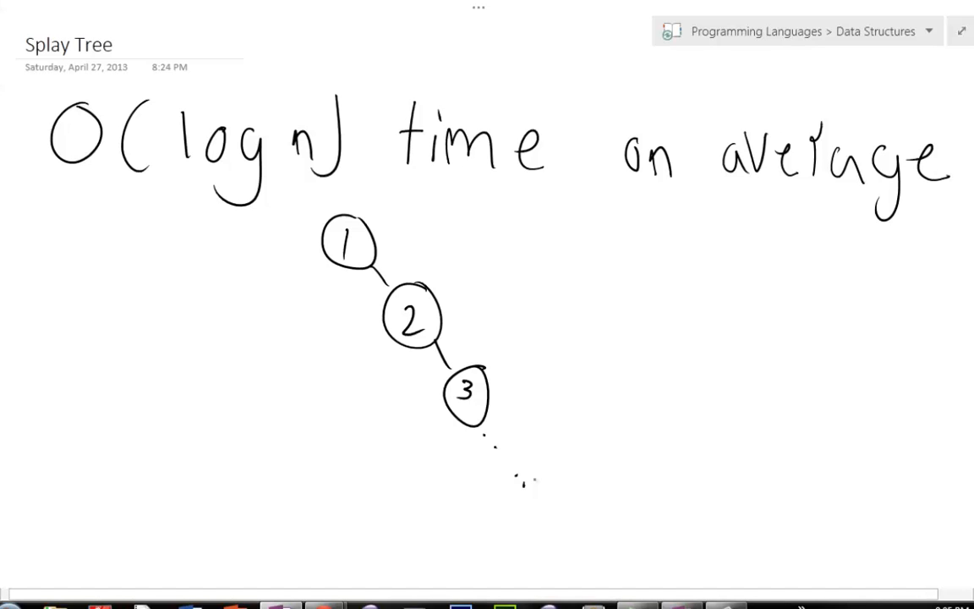
{"action": "left_click_drag", "start_coordinate": [330, 270], "coordinate": [306, 321]}
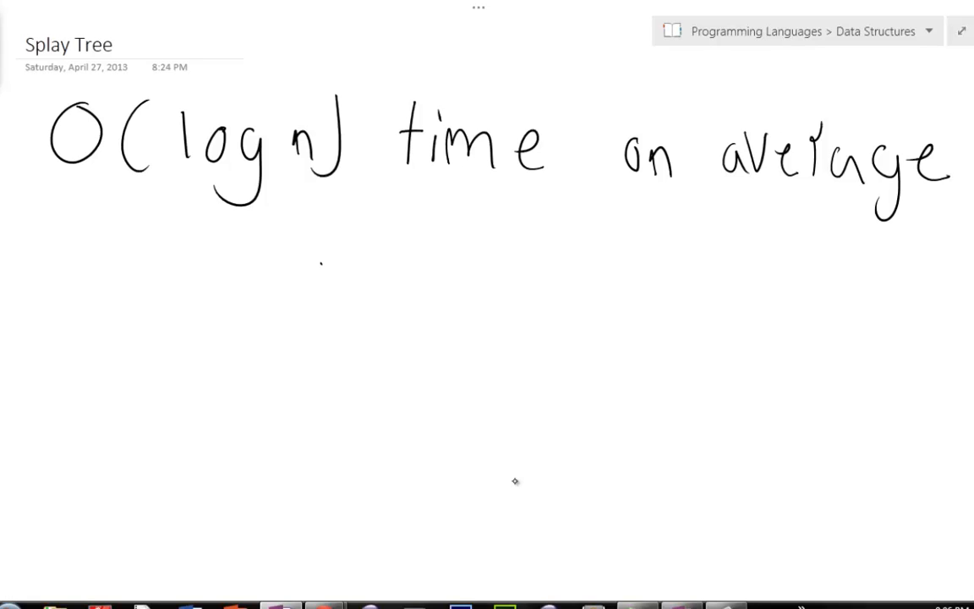
Add the typed note 'Brings the most used elements up towards the root for quick access' below the heading.
{"action": "left_click", "coordinate": [310, 342]}
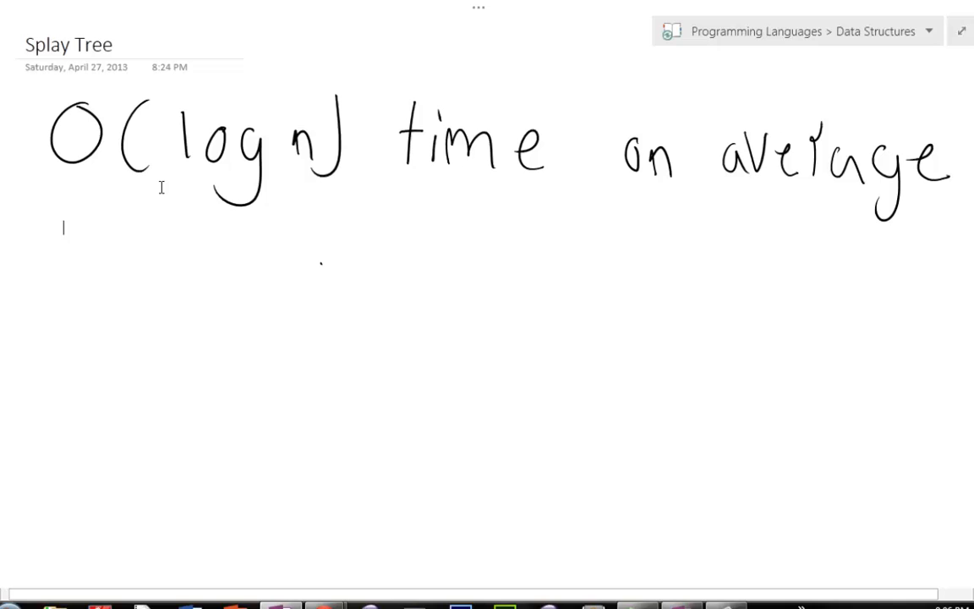
{"action": "type", "text": "Brings the mo"}
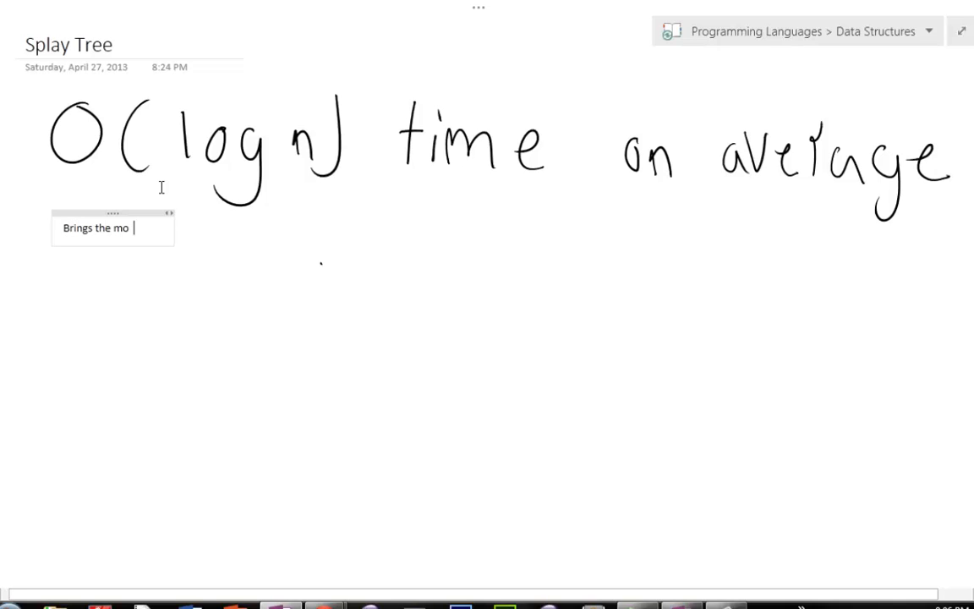
{"action": "type", "text": "st us"}
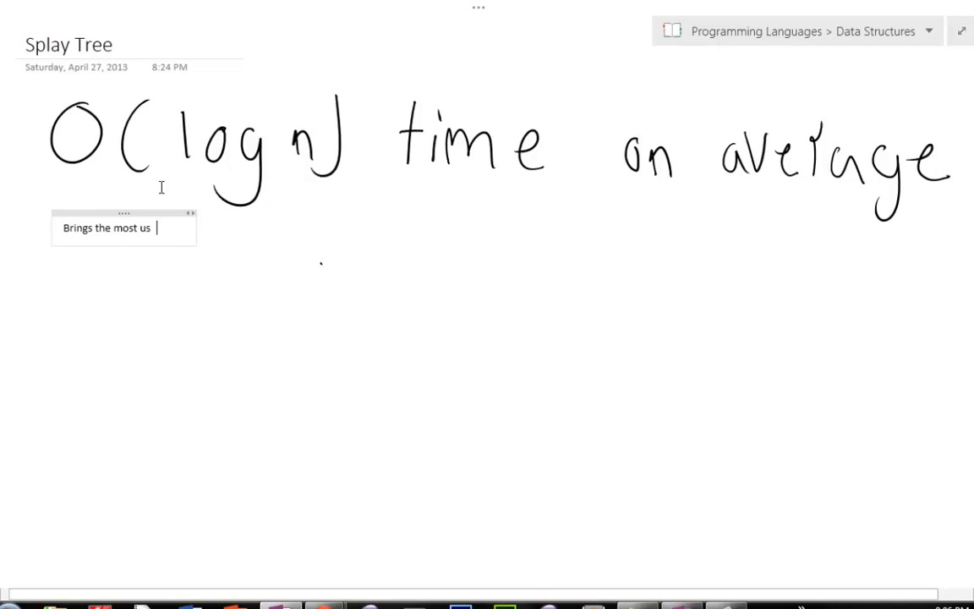
{"action": "type", "text": "ed element"}
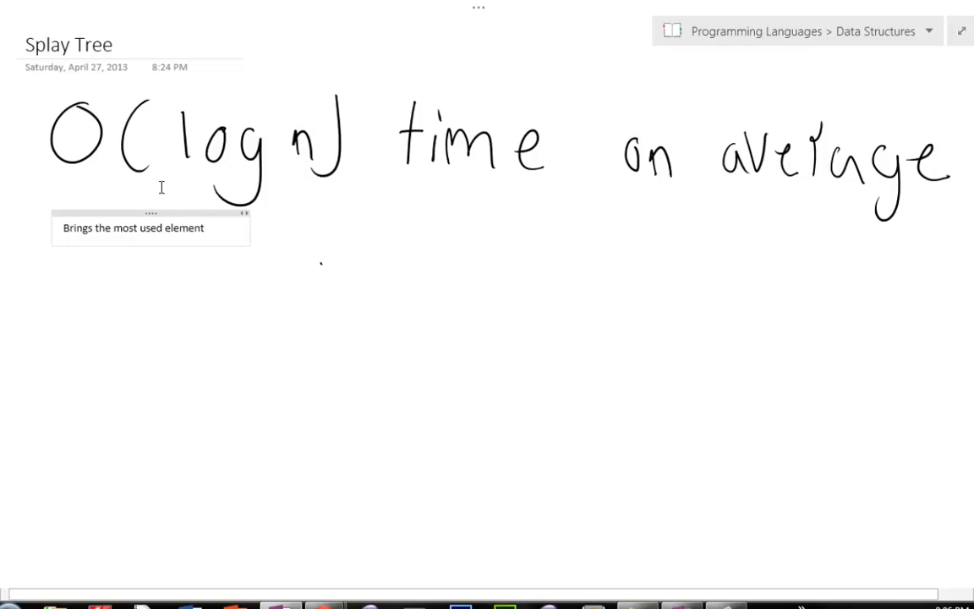
{"action": "type", "text": "s up tow"}
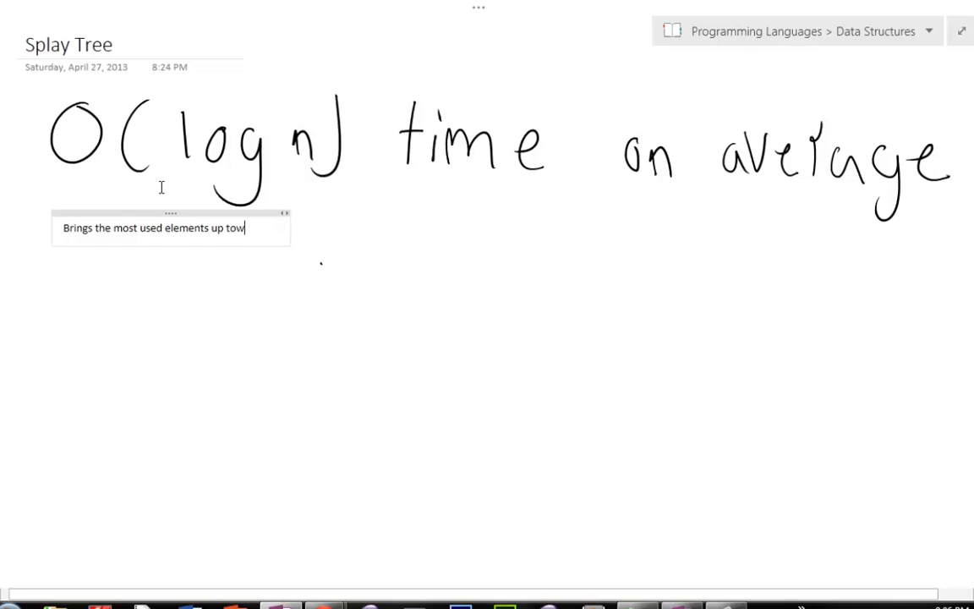
{"action": "type", "text": "ards the root"}
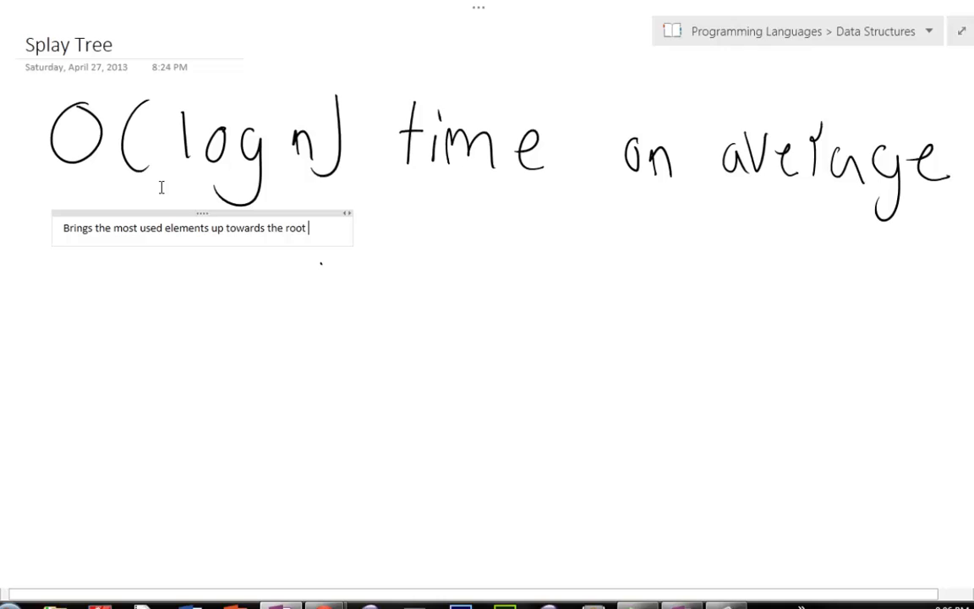
{"action": "type", "text": "for quick acc"}
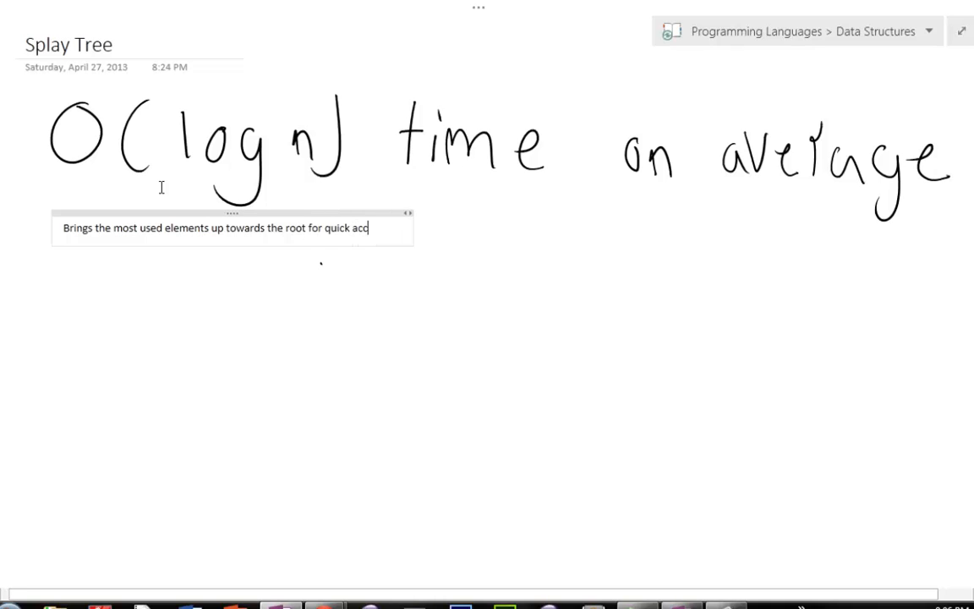
{"action": "type", "text": "ess"}
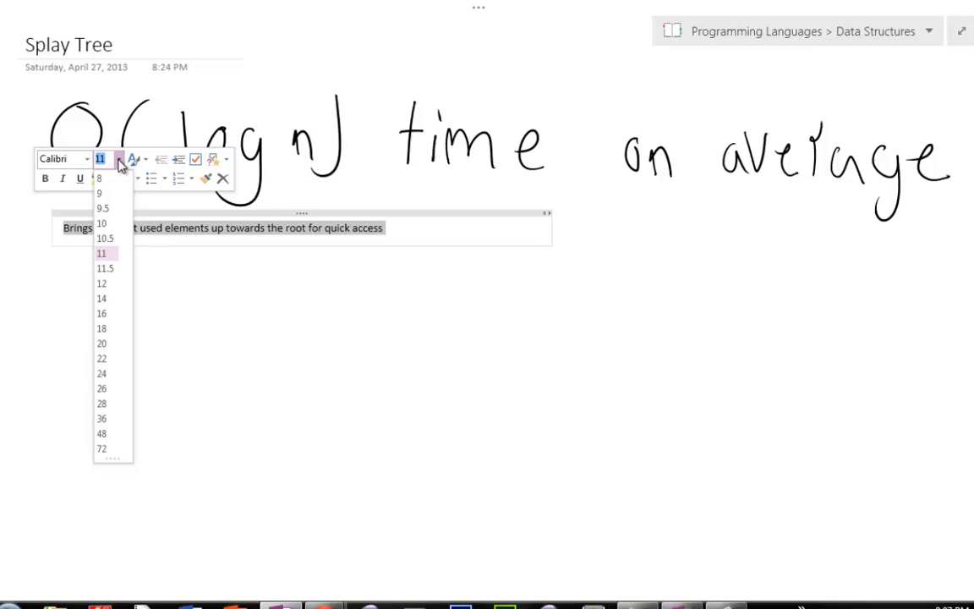
Enlarge the typed note's font size from the mini toolbar.
{"action": "left_click", "coordinate": [101, 328]}
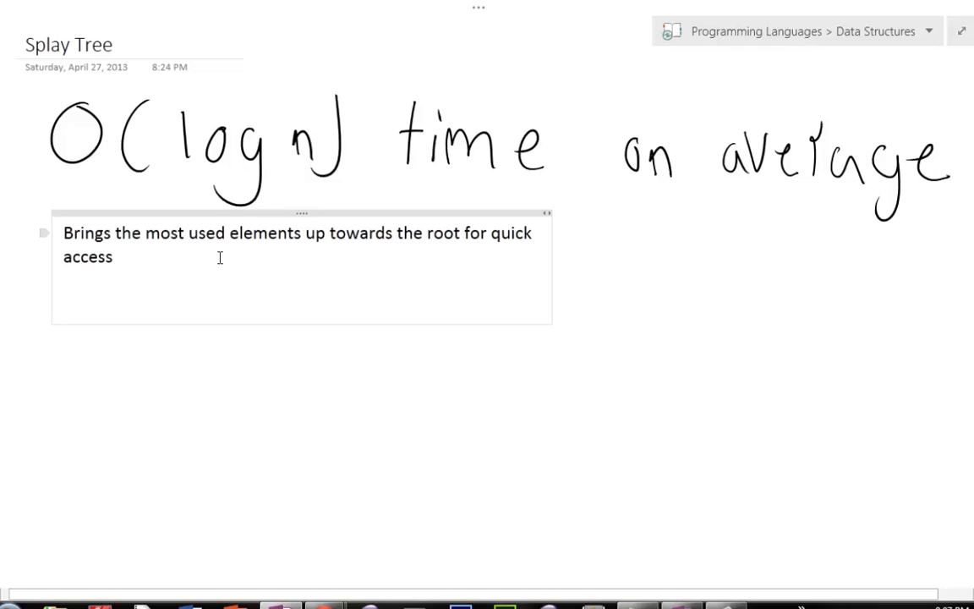
Add a new line reading 'Worst case is Linear time' under the first note.
{"action": "left_click", "coordinate": [64, 301]}
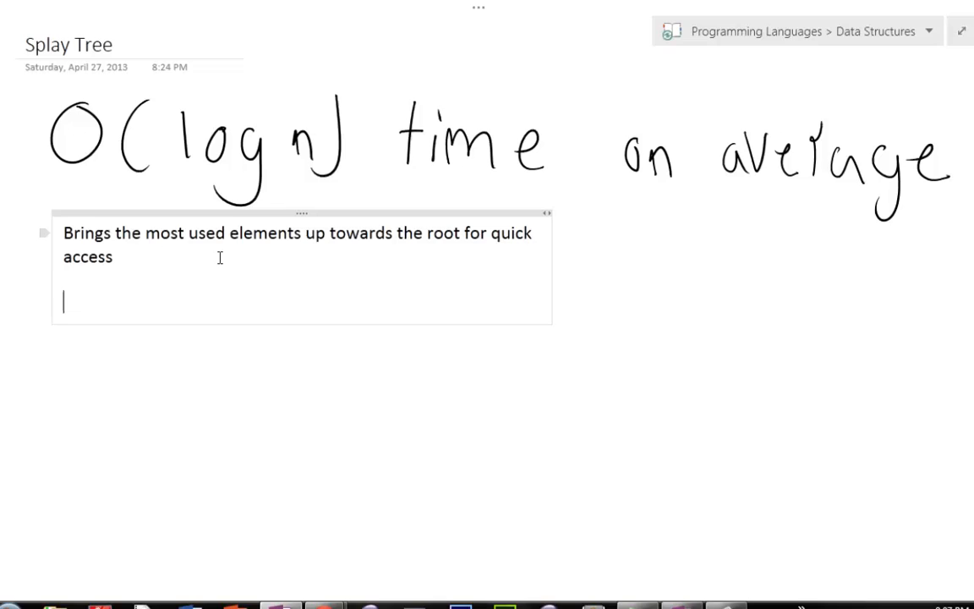
{"action": "type", "text": "Worst case is"}
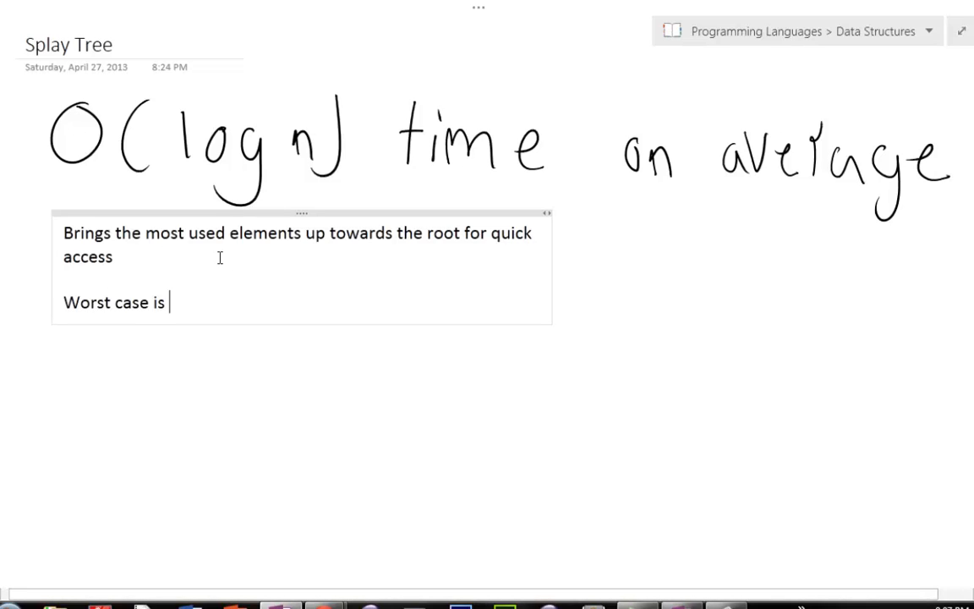
{"action": "type", "text": "Linear"}
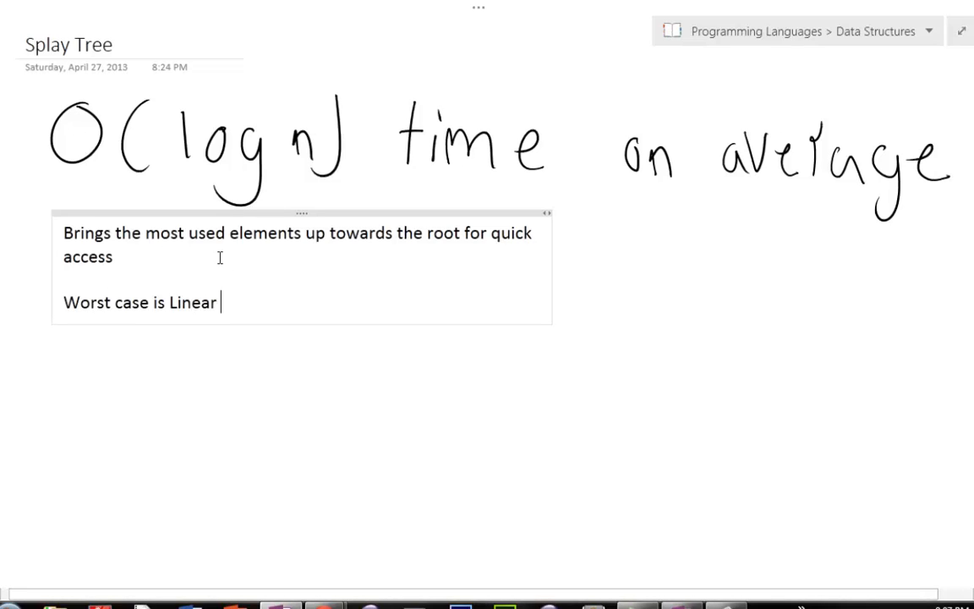
{"action": "type", "text": "time"}
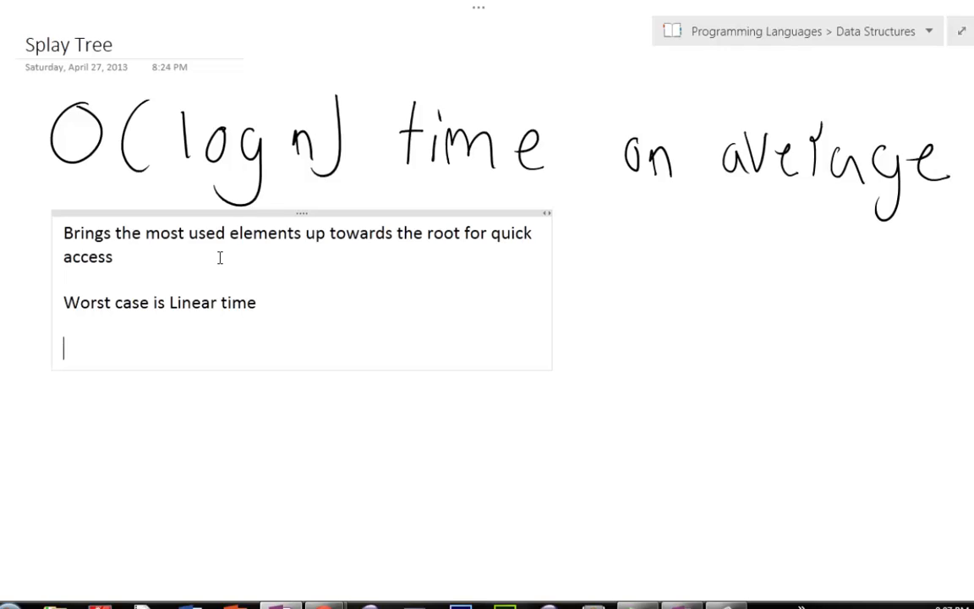
Add a 'Tree Rotations' line beneath the worst-case note.
{"action": "type", "text": "Tr"}
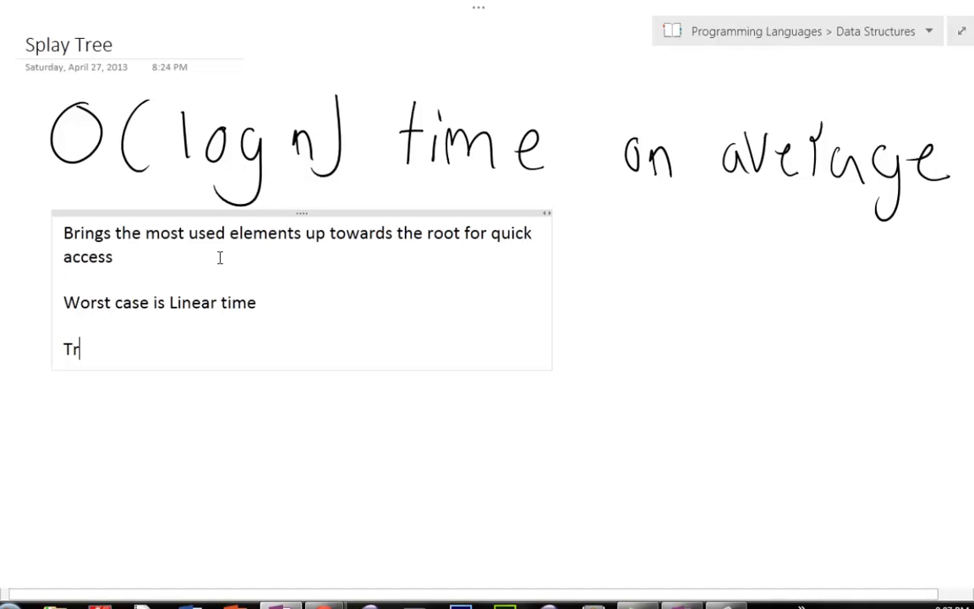
{"action": "type", "text": "ee"}
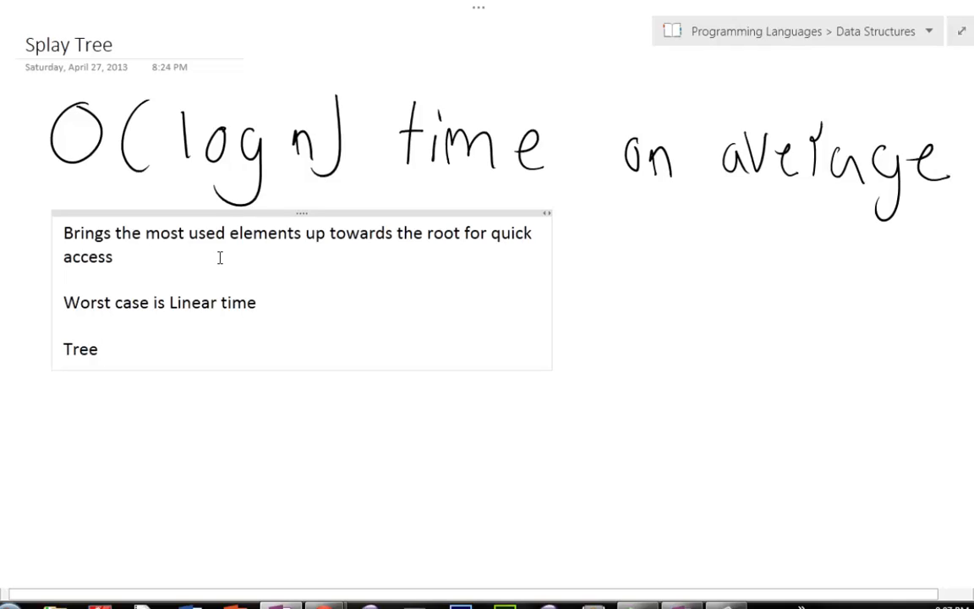
{"action": "type", "text": "Rotatios"}
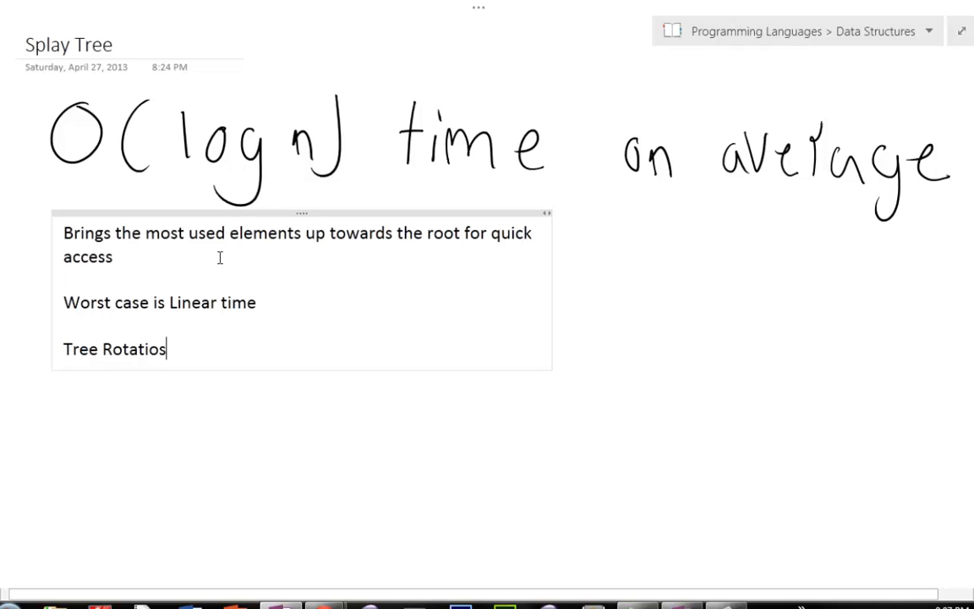
{"action": "type", "text": "n"}
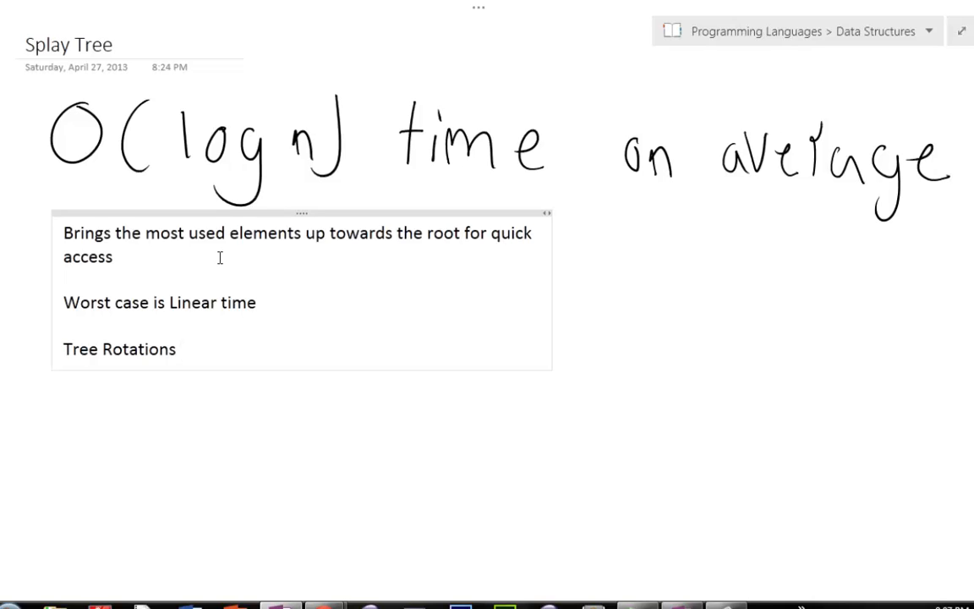
{"action": "left_click", "coordinate": [179, 348]}
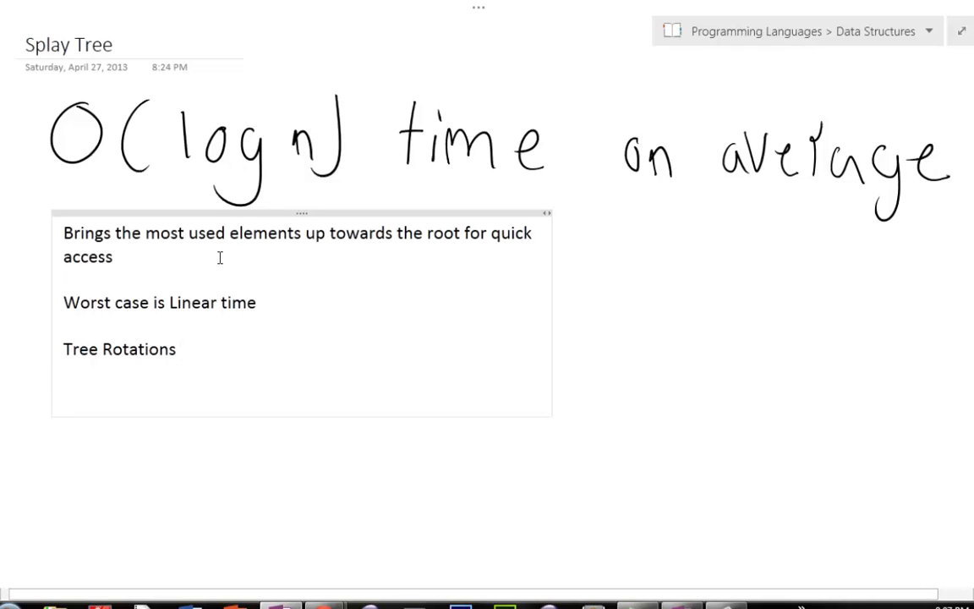
Add the line 'Splay trees are not perfectly balanced' to the note.
{"action": "type", "text": "Sp"}
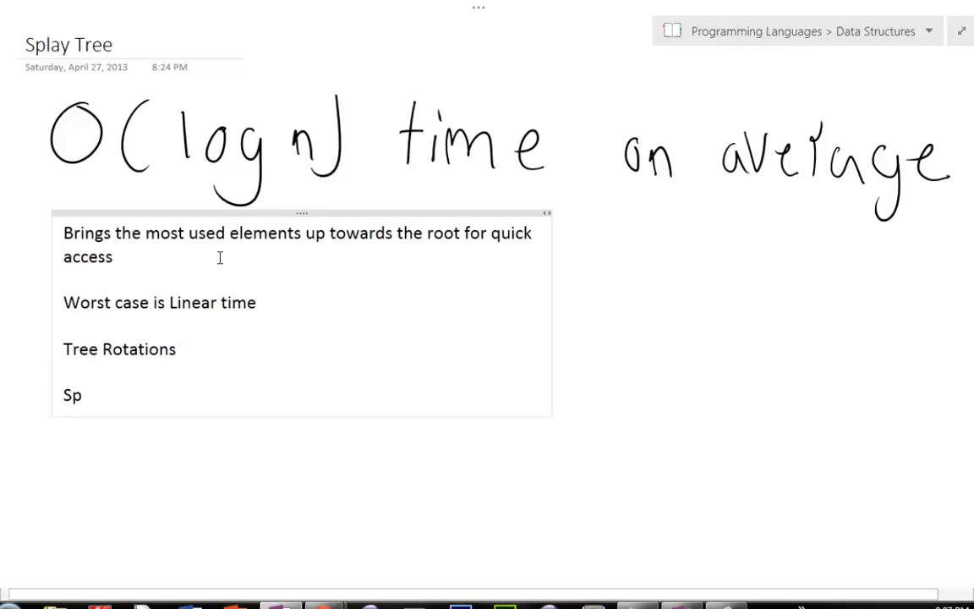
{"action": "type", "text": "lay tr"}
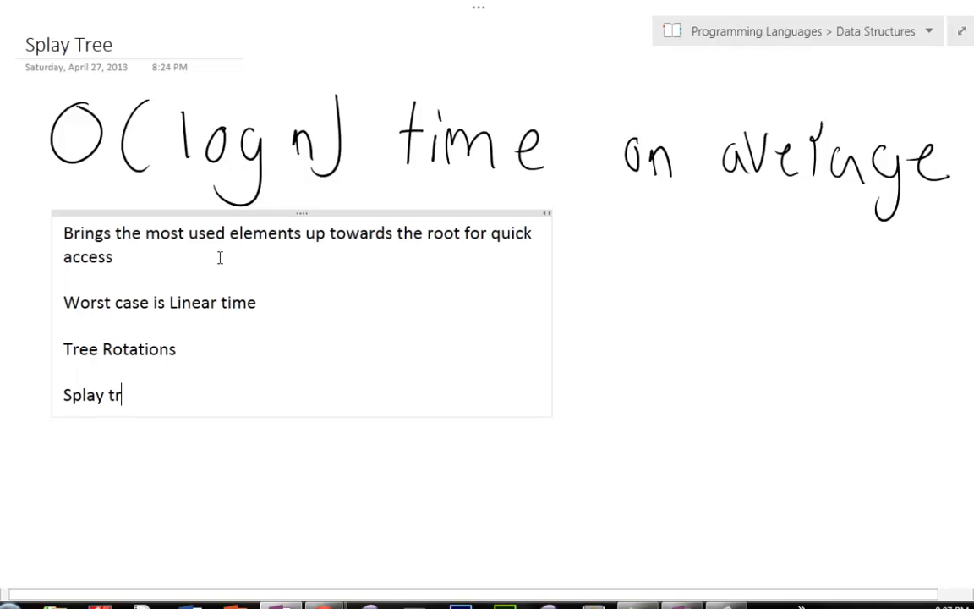
{"action": "type", "text": "ee"}
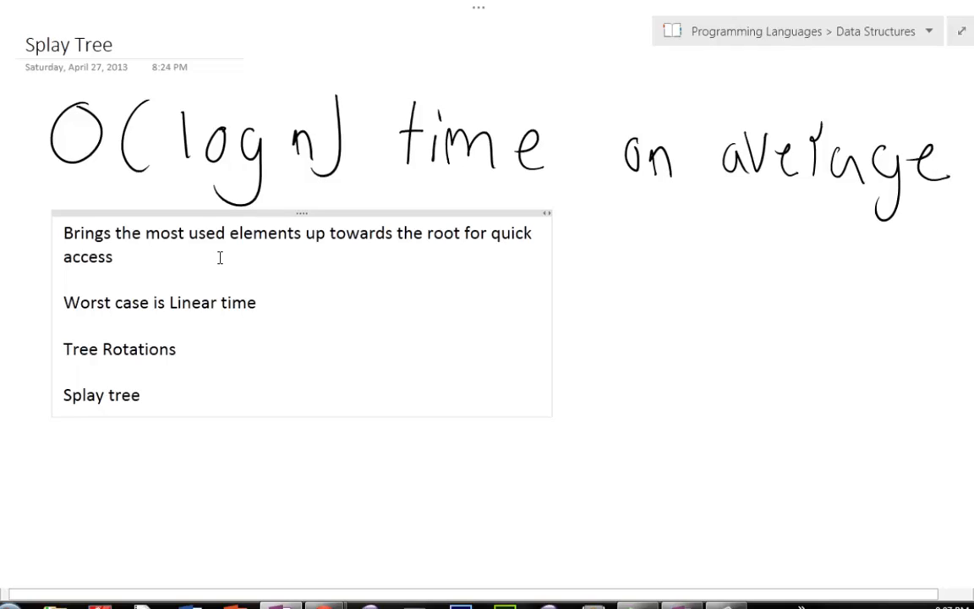
{"action": "left_click", "coordinate": [146, 395]}
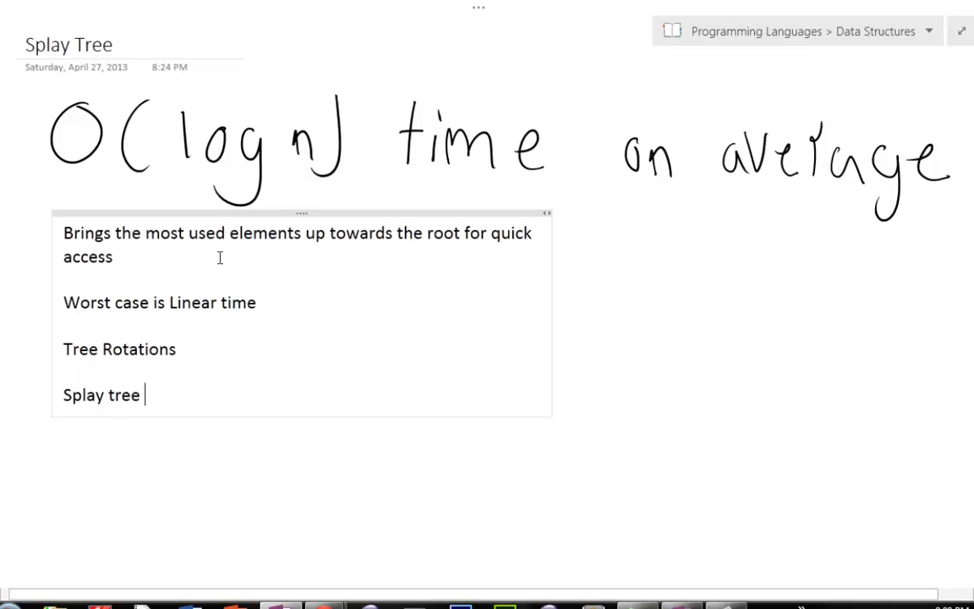
{"action": "type", "text": "s are"}
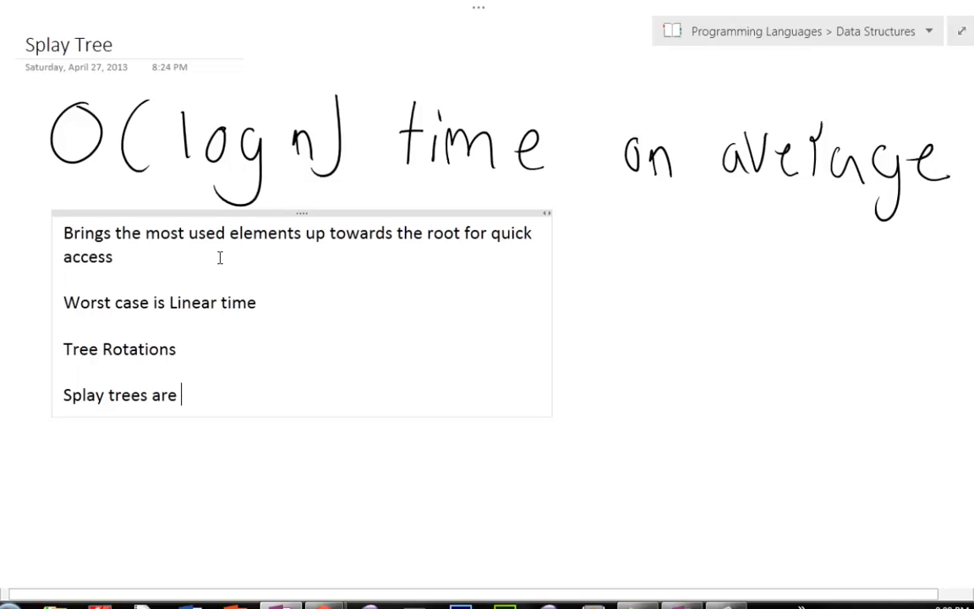
{"action": "type", "text": "not perfec"}
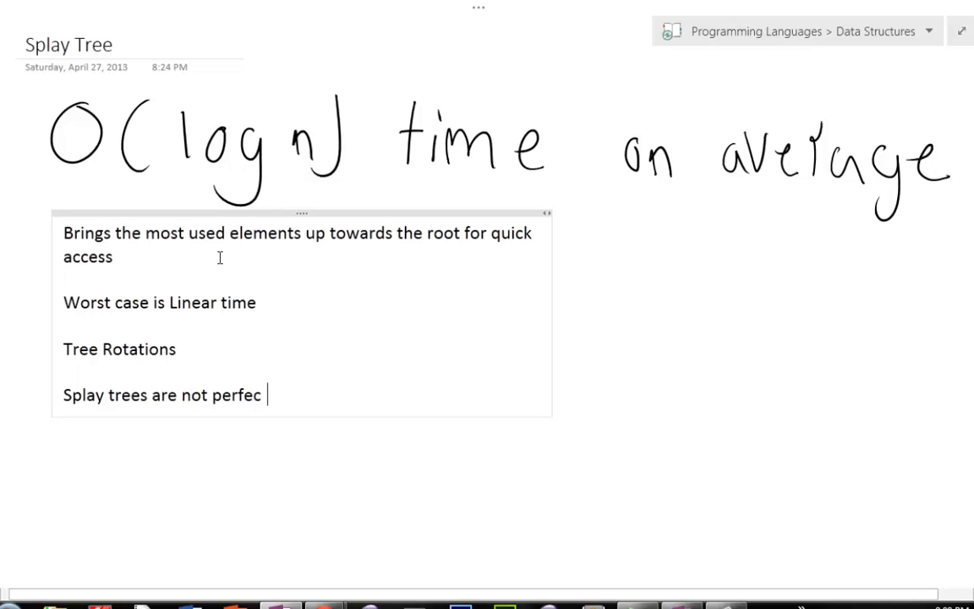
{"action": "type", "text": "tly balan"}
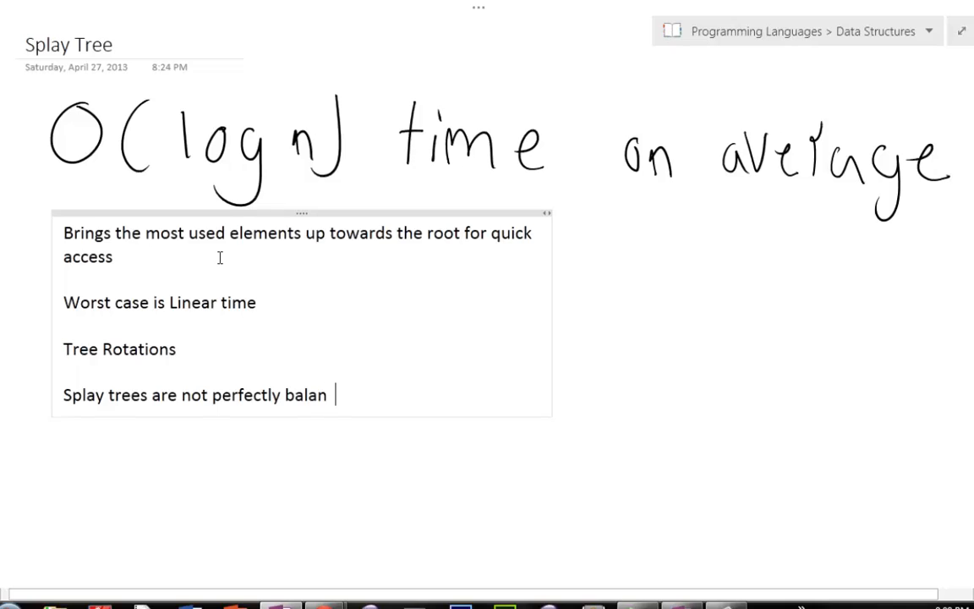
{"action": "type", "text": "ced"}
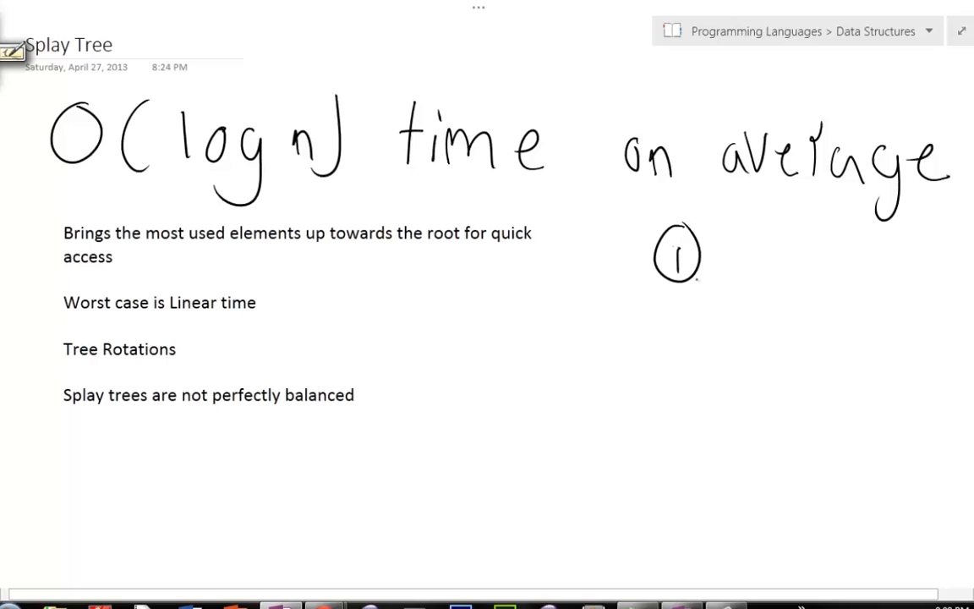
Draw a child node labelled 2 under node 1 and a second child branch.
{"action": "left_click_drag", "start_coordinate": [685, 274], "coordinate": [740, 342]}
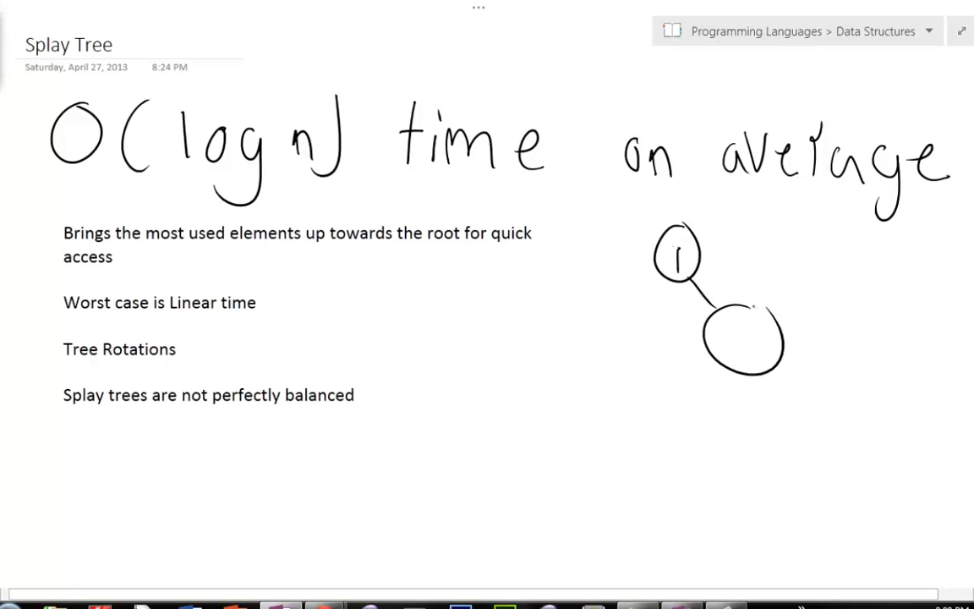
{"action": "left_click_drag", "start_coordinate": [724, 338], "coordinate": [752, 346]}
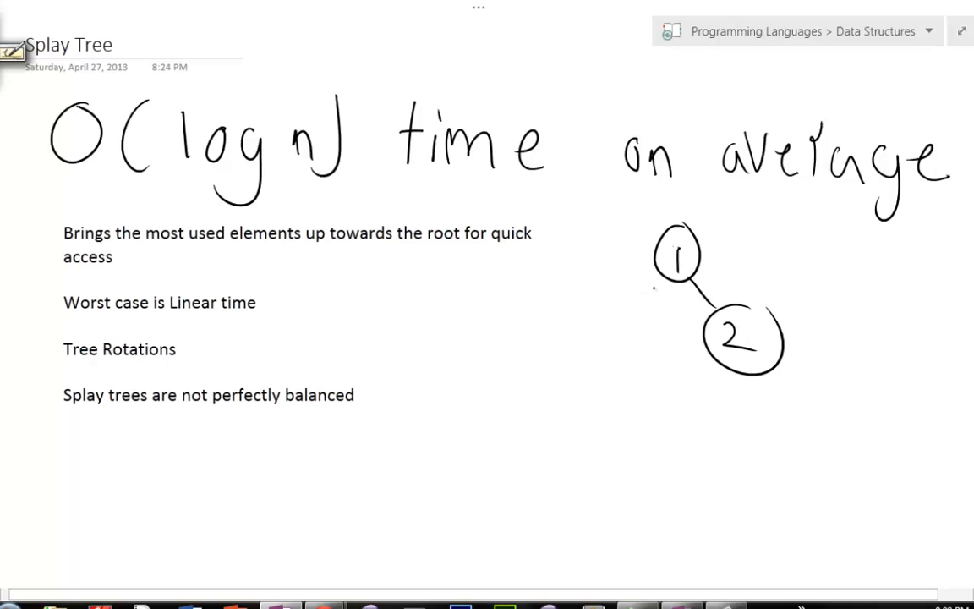
{"action": "left_click_drag", "start_coordinate": [646, 301], "coordinate": [591, 369]}
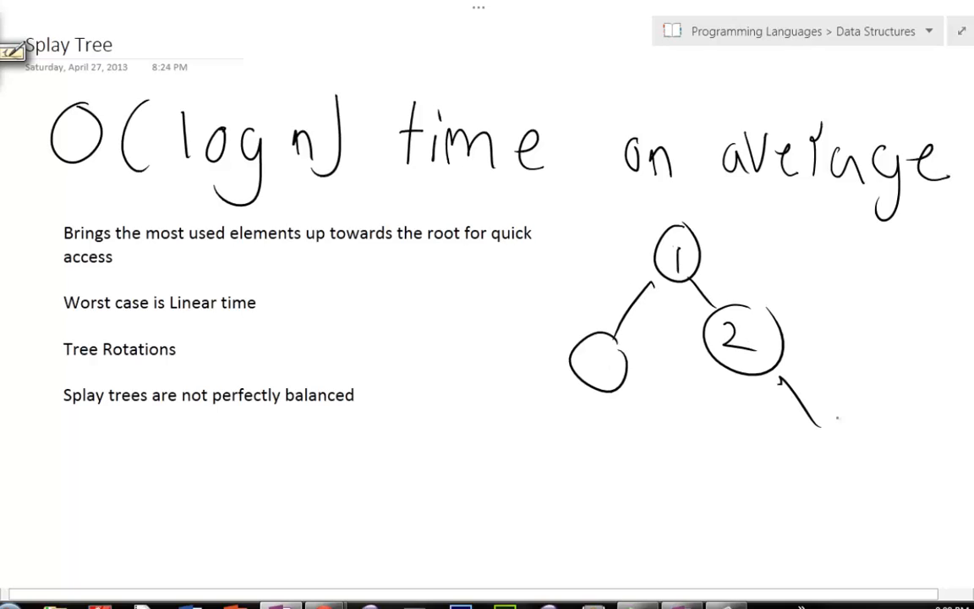